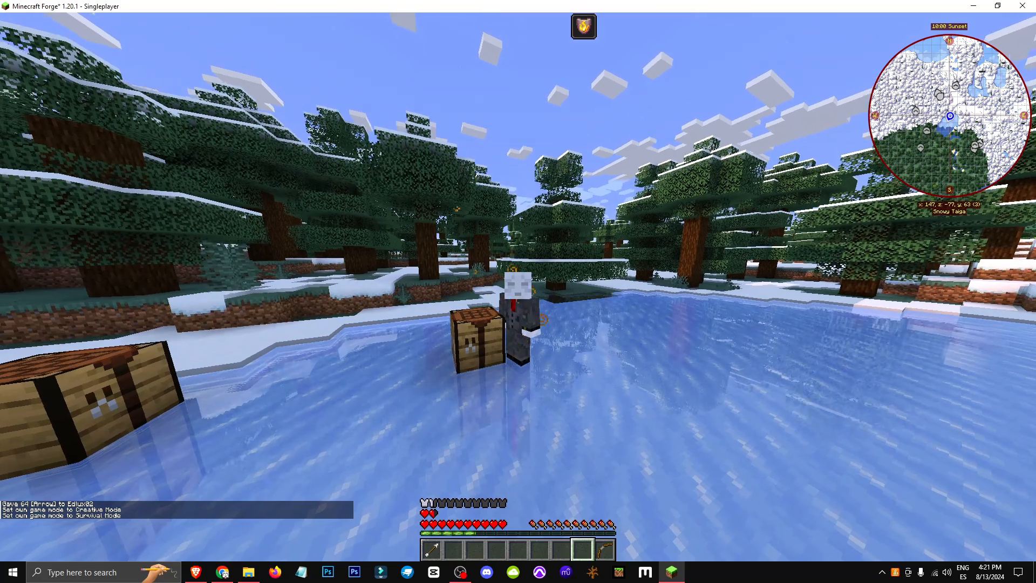
- Open the inventory to read the bow's socket tooltip, then switch to arrows
key("e")
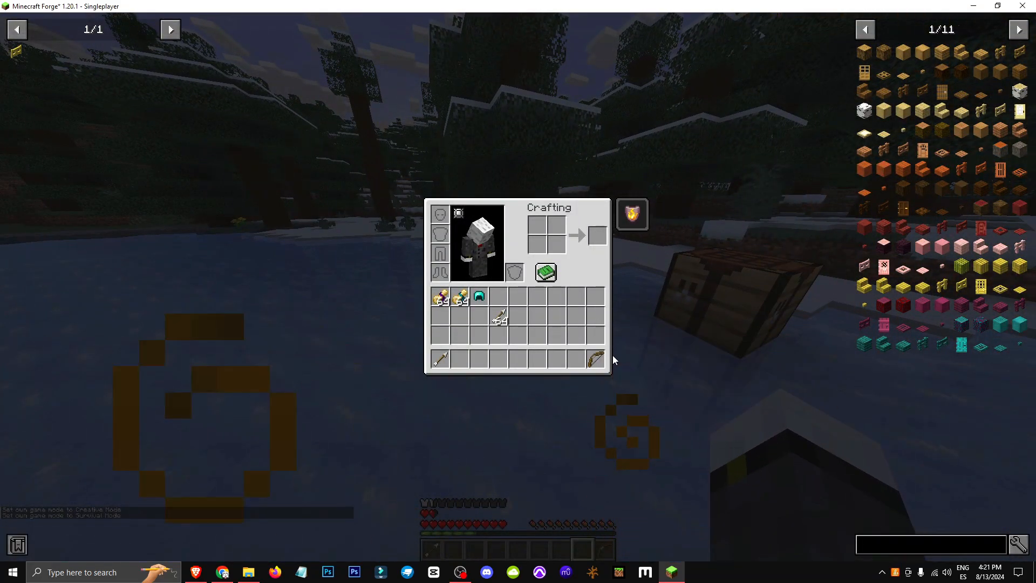
mouse_move(594, 359)
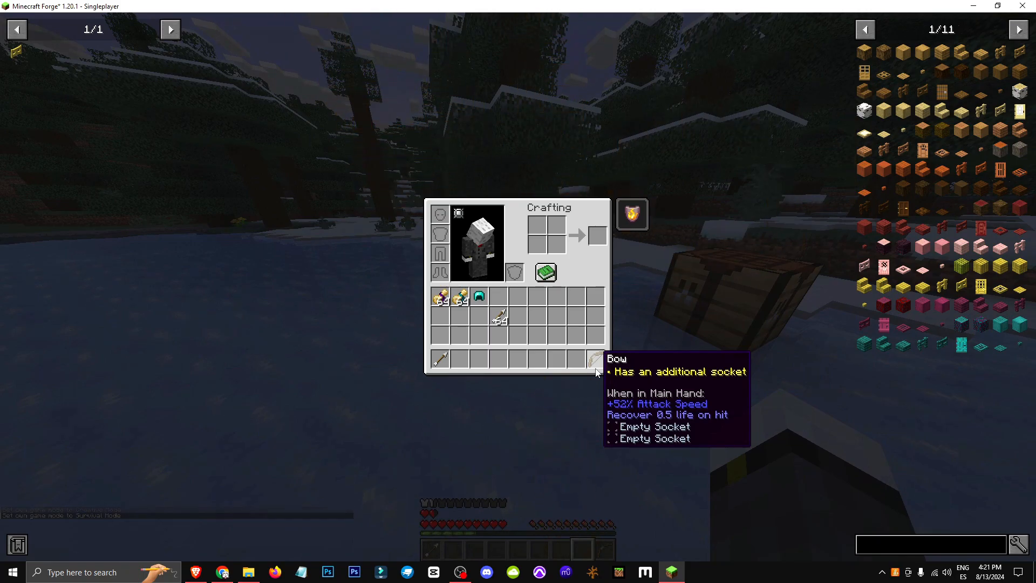
mouse_move(595, 362)
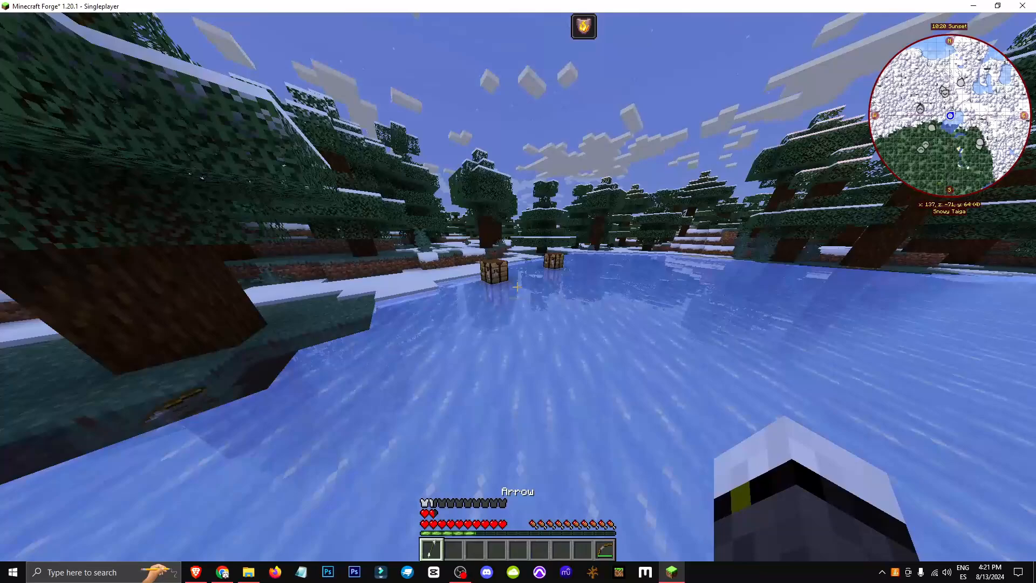
- Open the Passive Skill Tree and read the Arrow Retrieval and Thrift tooltips
key("e")
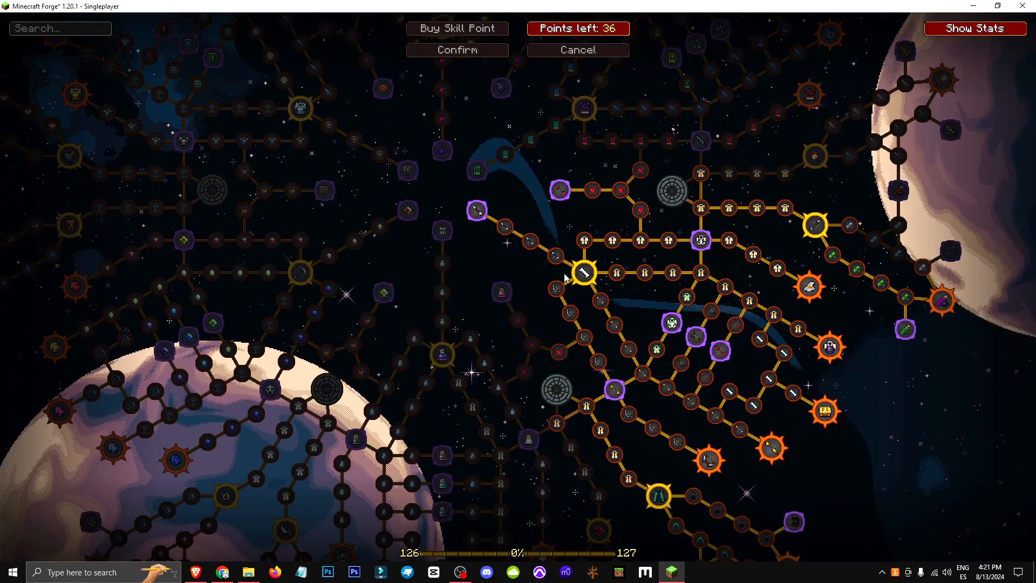
mouse_move(559, 271)
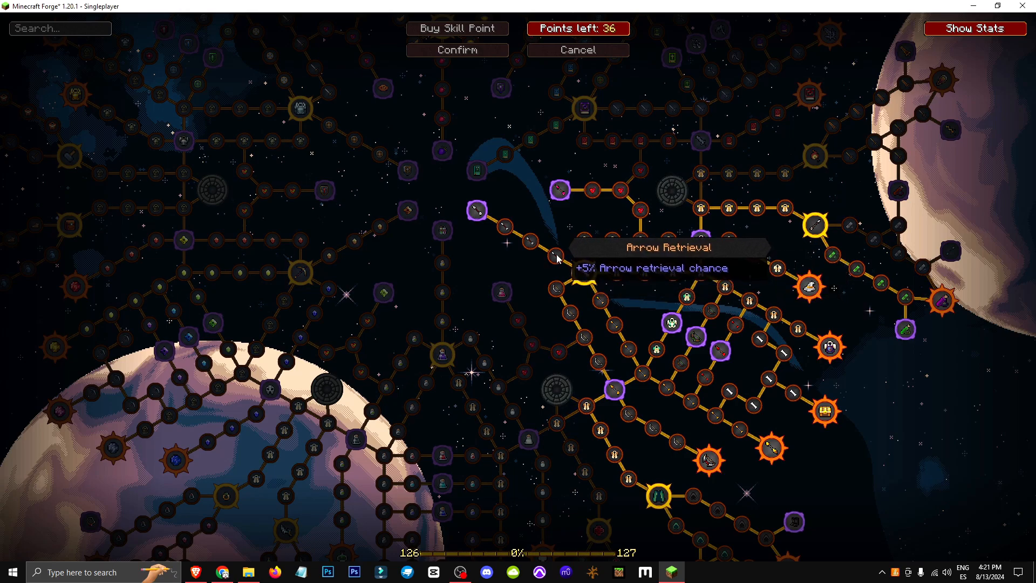
mouse_move(532, 248)
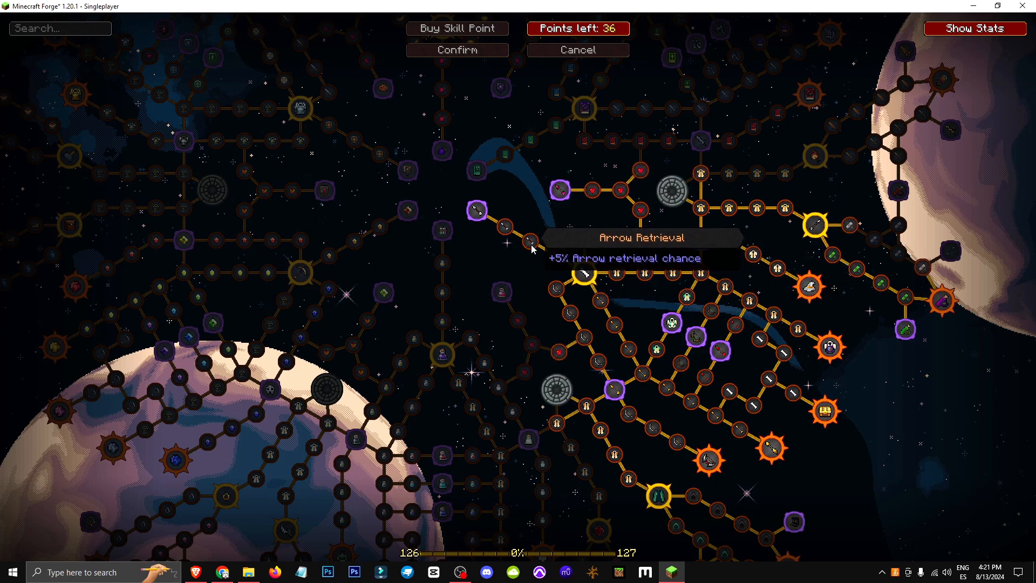
mouse_move(476, 210)
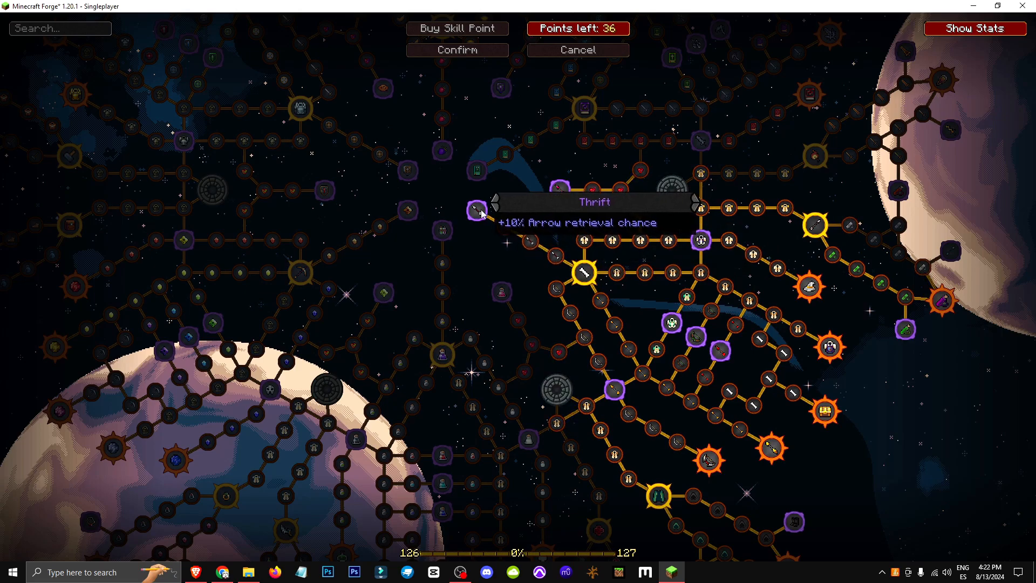
mouse_move(548, 248)
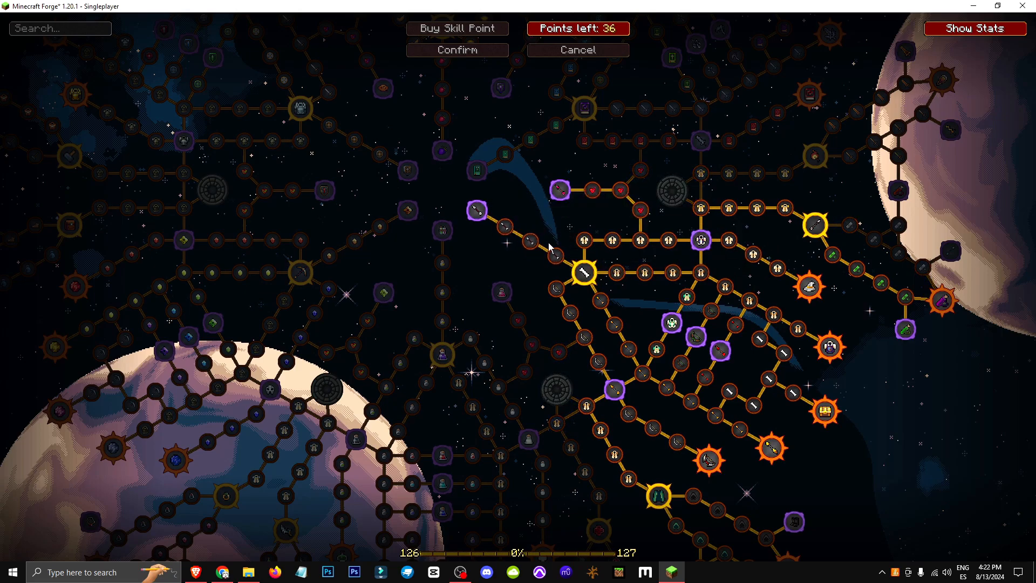
mouse_move(494, 163)
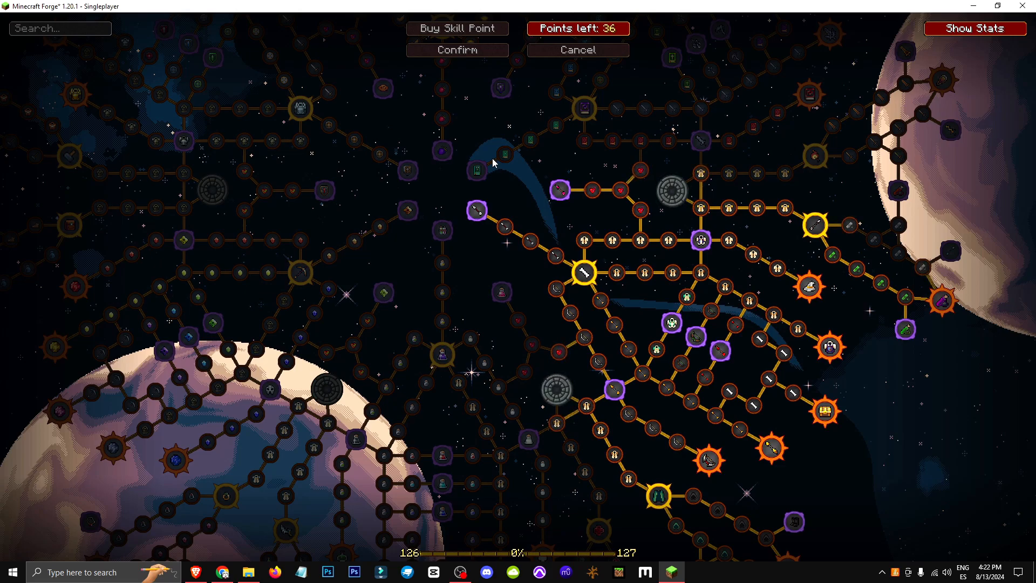
mouse_move(575, 298)
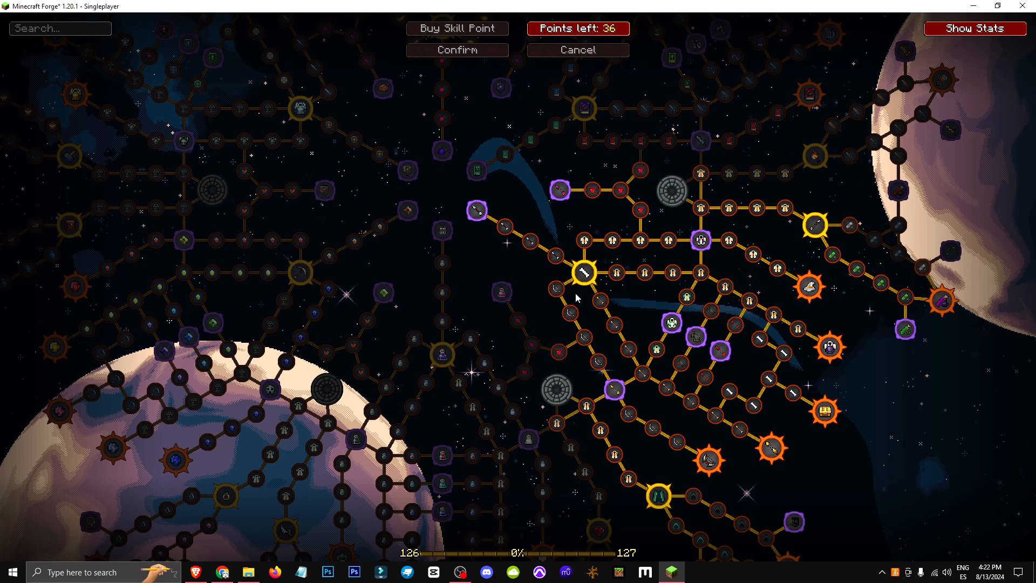
mouse_move(558, 280)
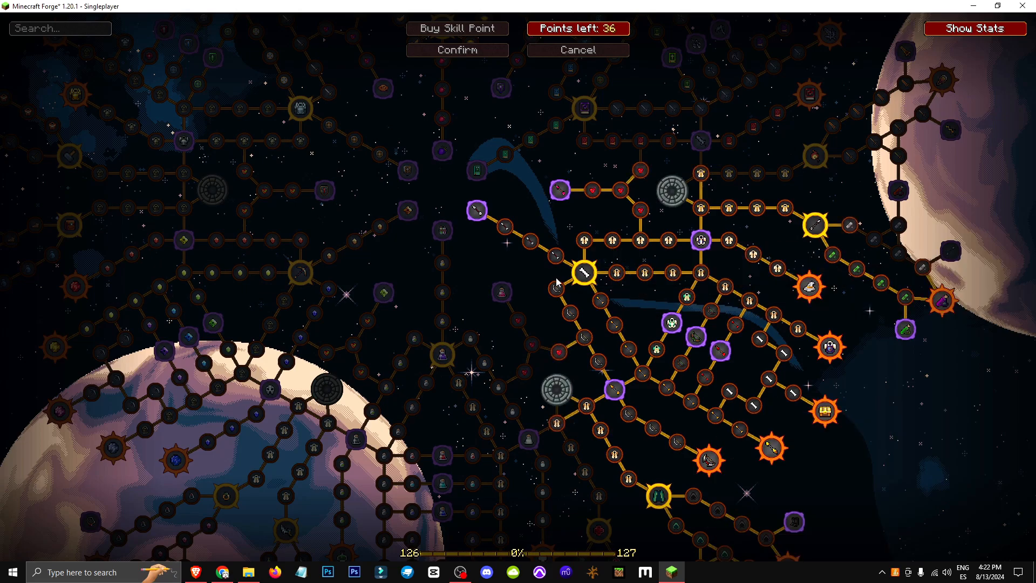
mouse_move(737, 201)
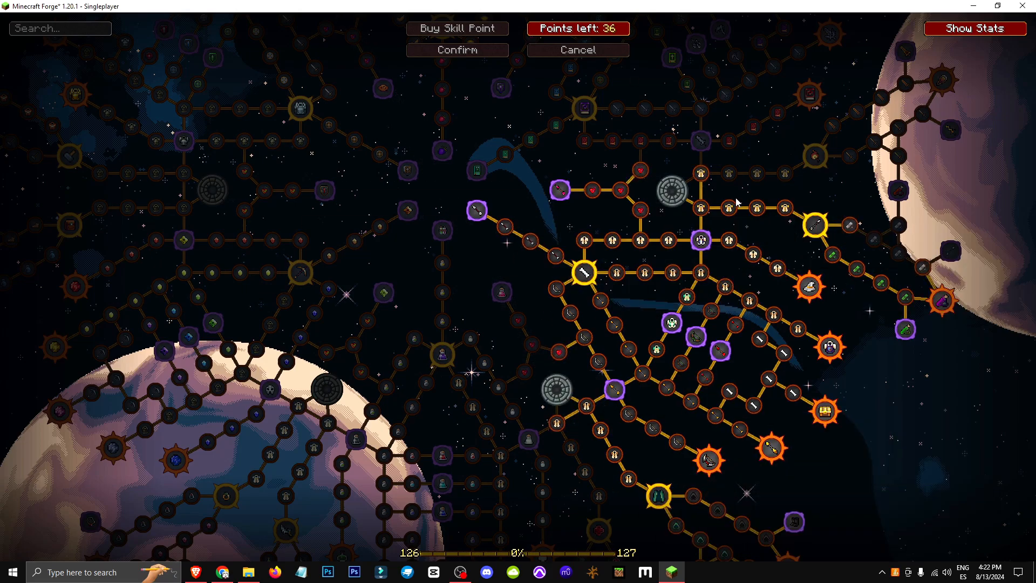
mouse_move(700, 241)
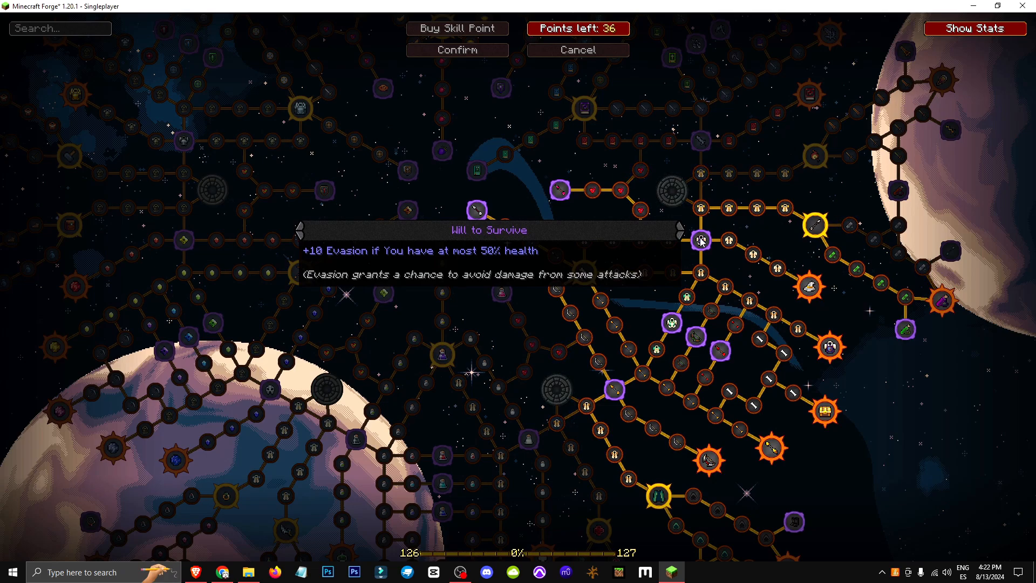
mouse_move(560, 191)
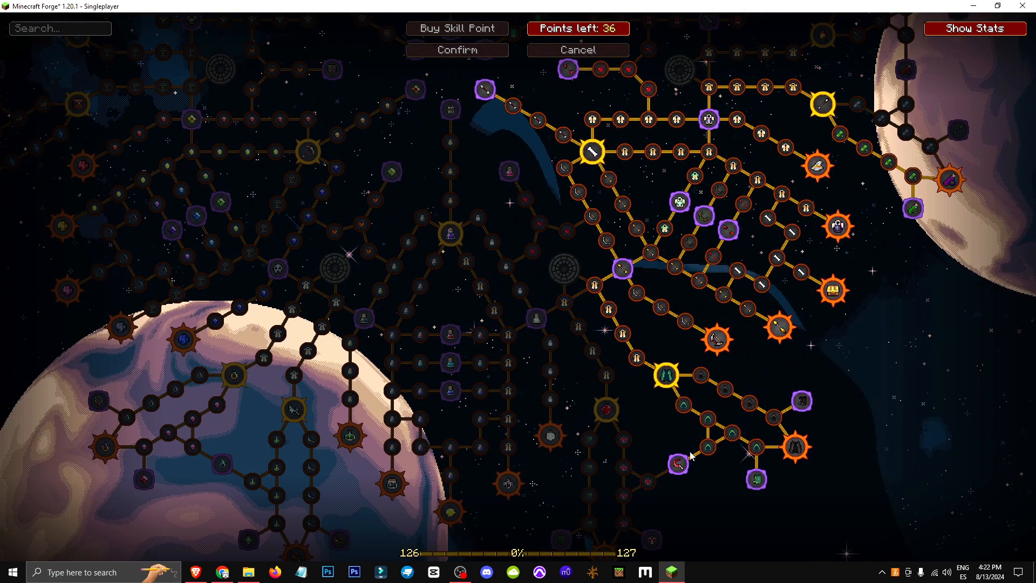
mouse_move(679, 464)
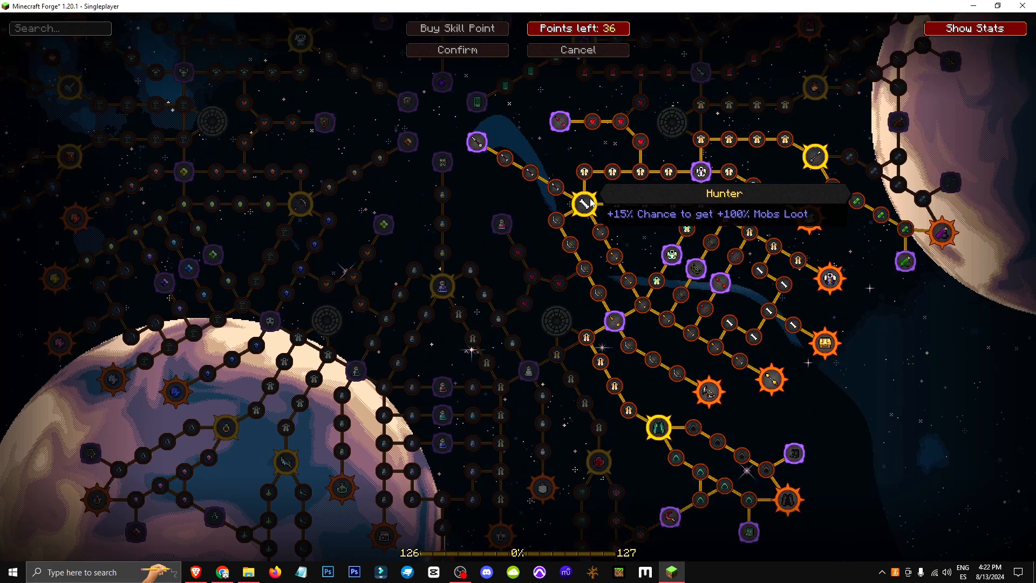
mouse_move(669, 524)
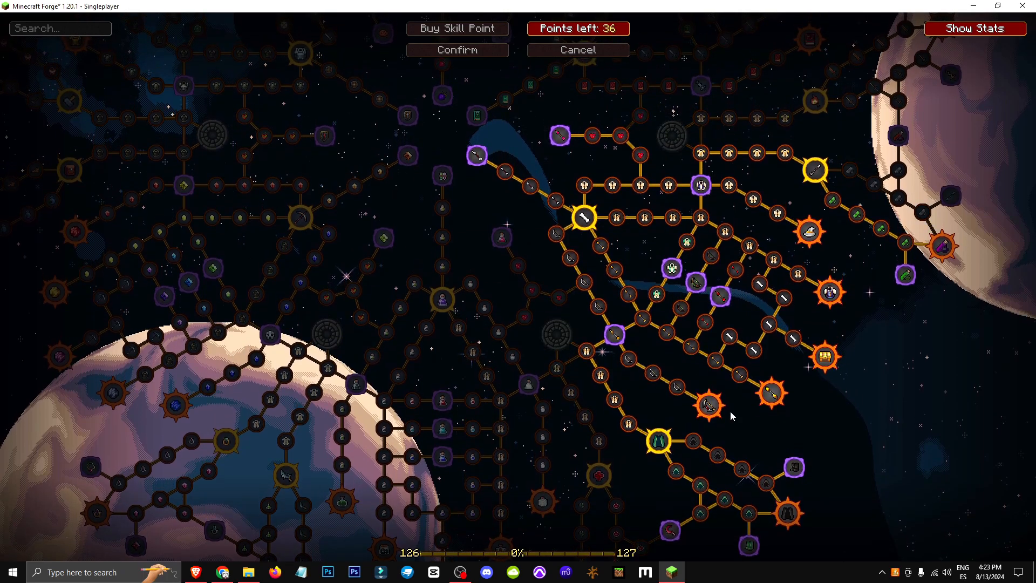
mouse_move(679, 438)
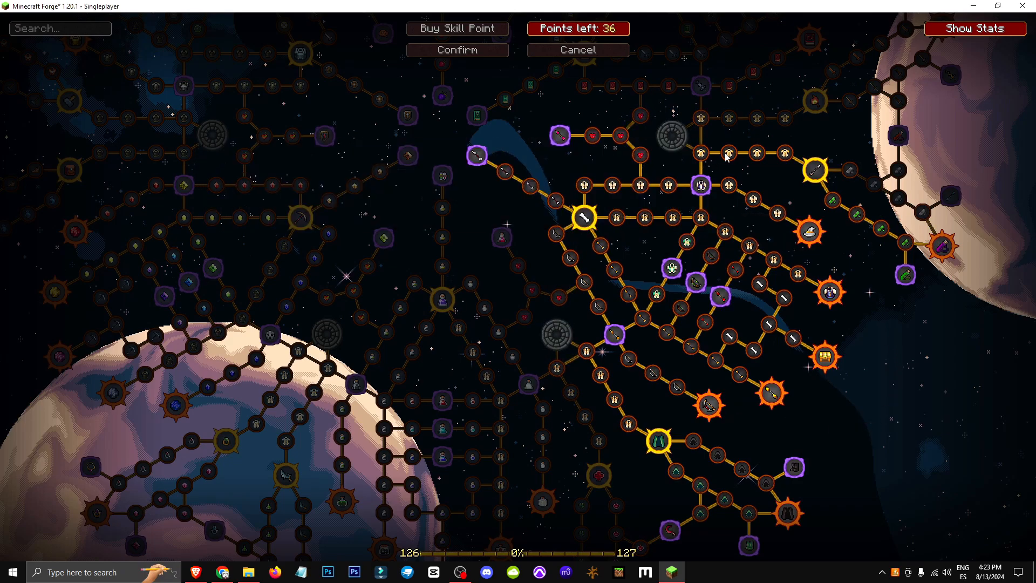
mouse_move(476, 155)
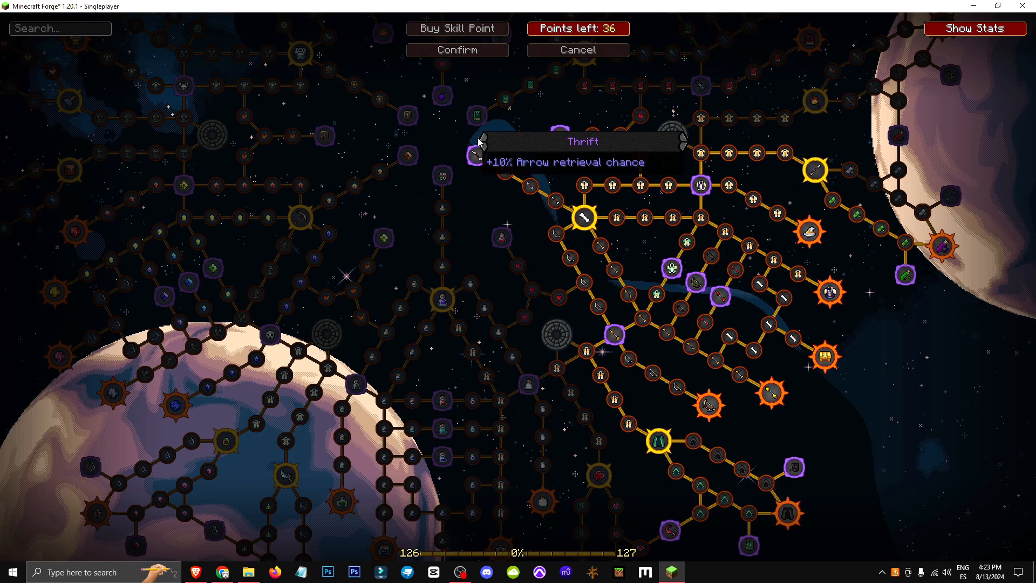
mouse_move(814, 173)
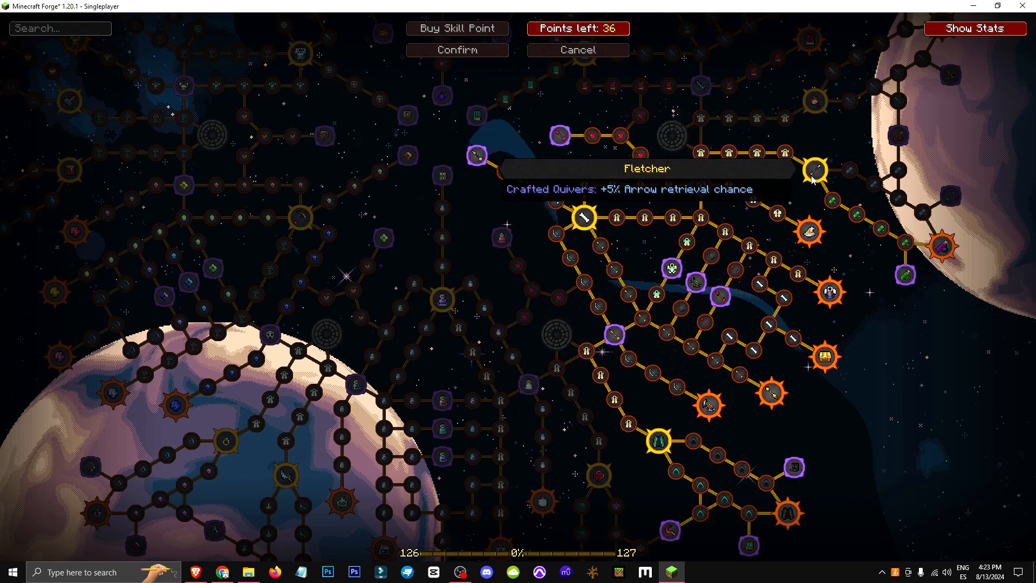
mouse_move(848, 174)
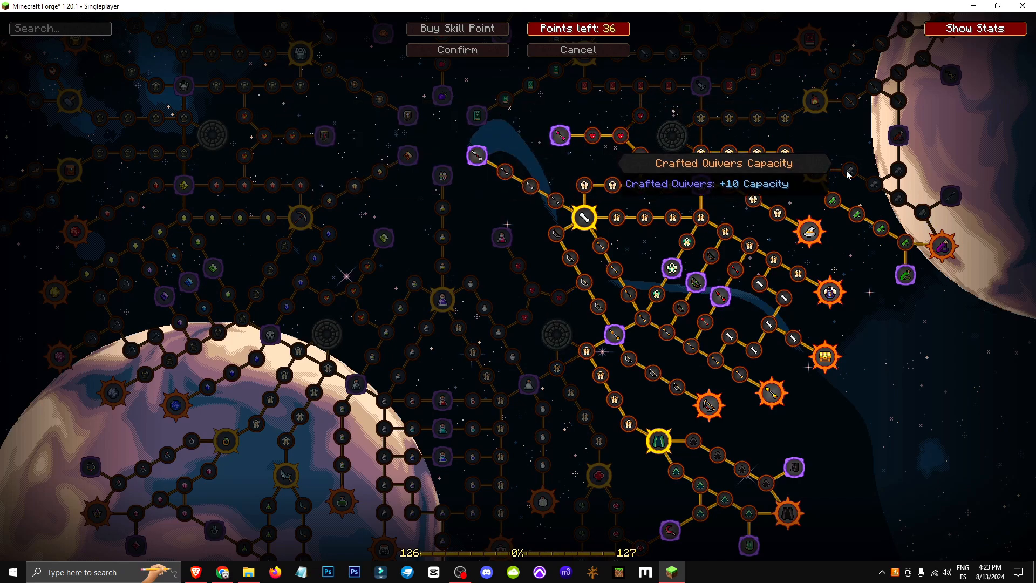
mouse_move(888, 201)
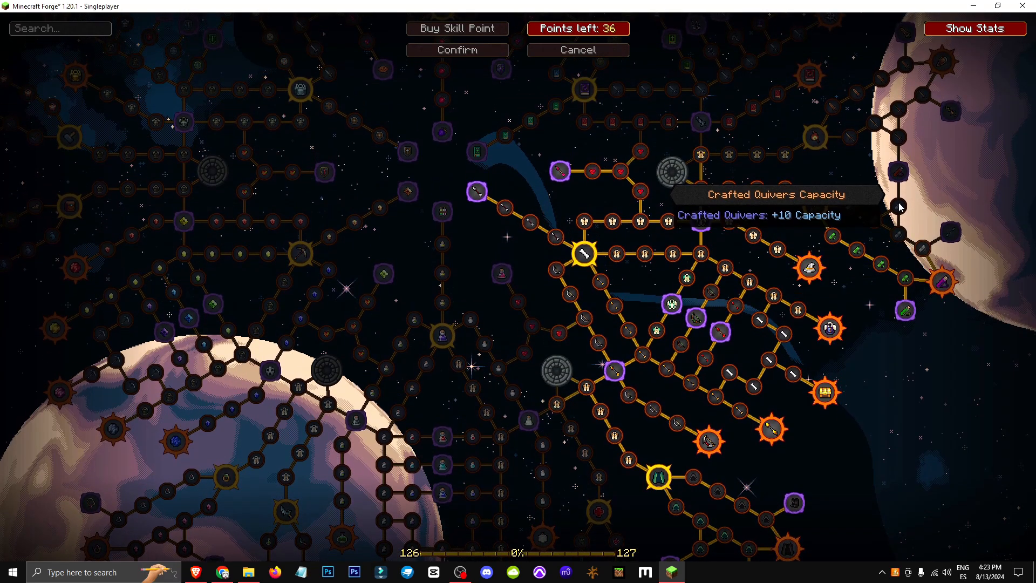
mouse_move(849, 208)
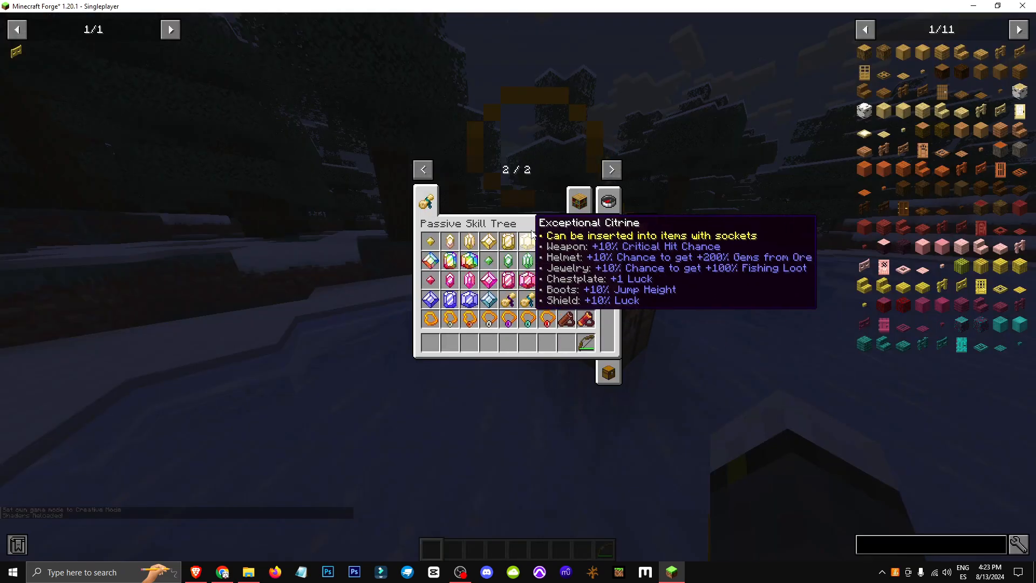
- Show the Exceptional Citrine gem's socket bonuses in the creative Passive Skill Tree tab
left_click(577, 201)
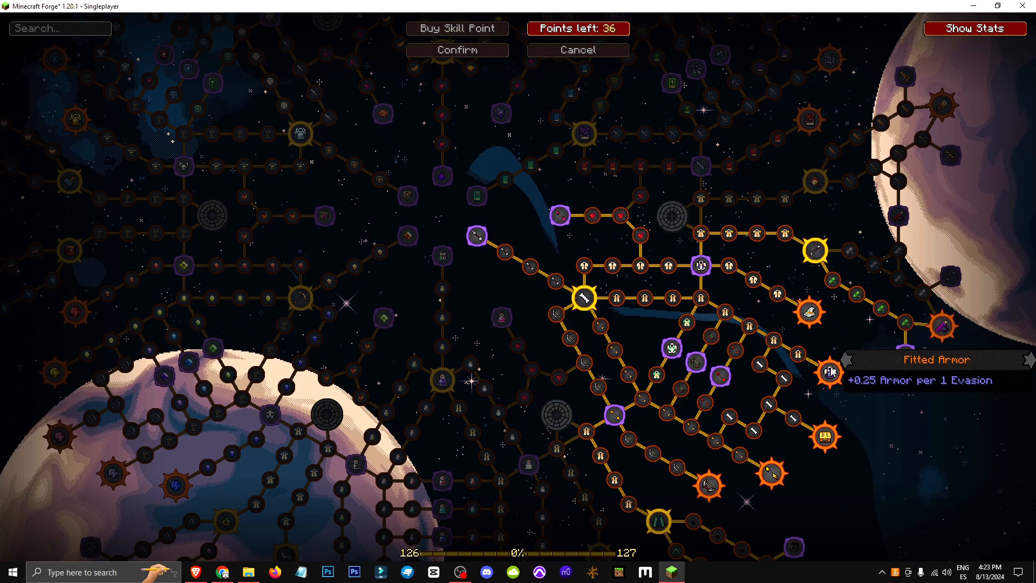
mouse_move(759, 366)
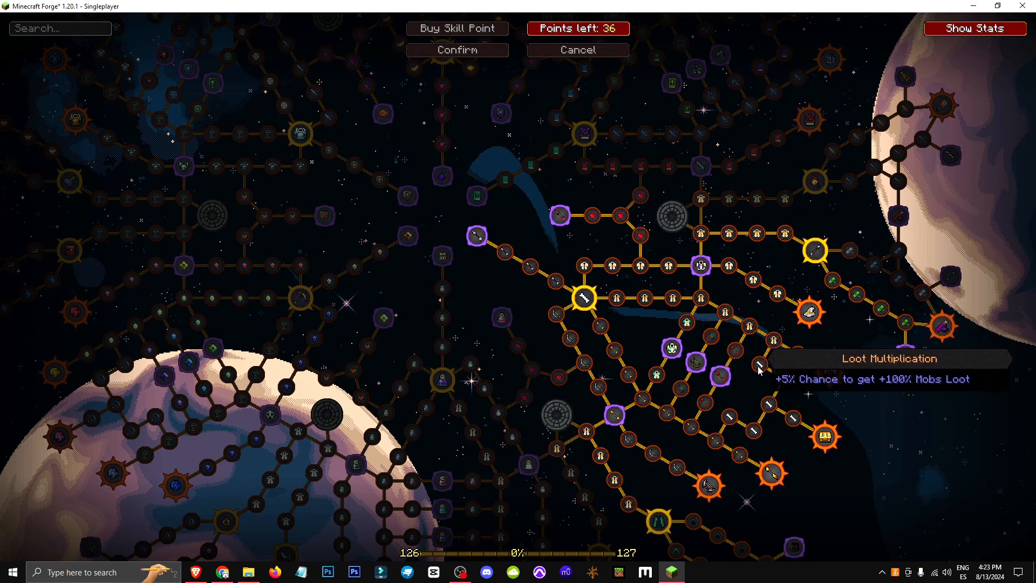
mouse_move(584, 297)
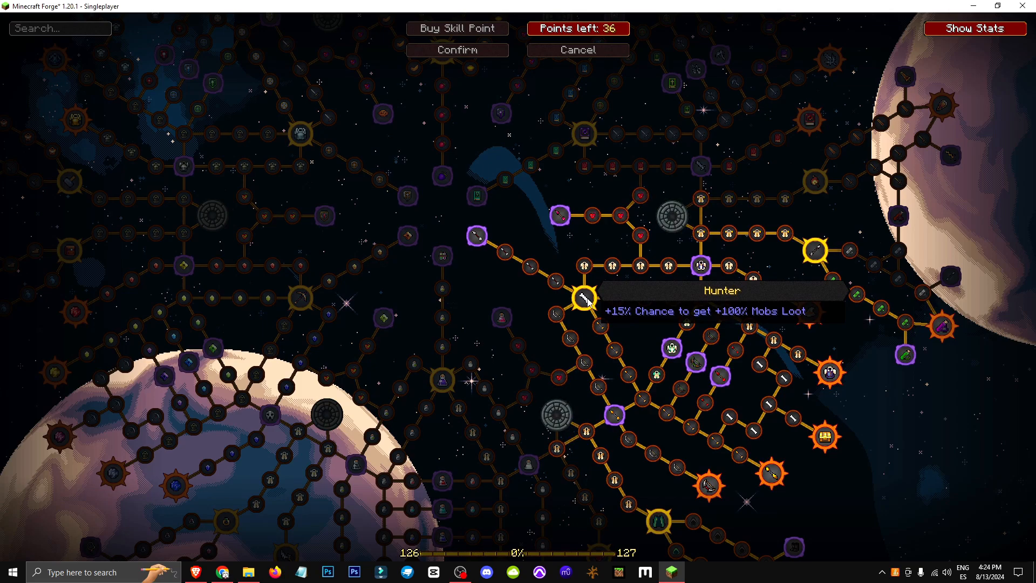
mouse_move(761, 367)
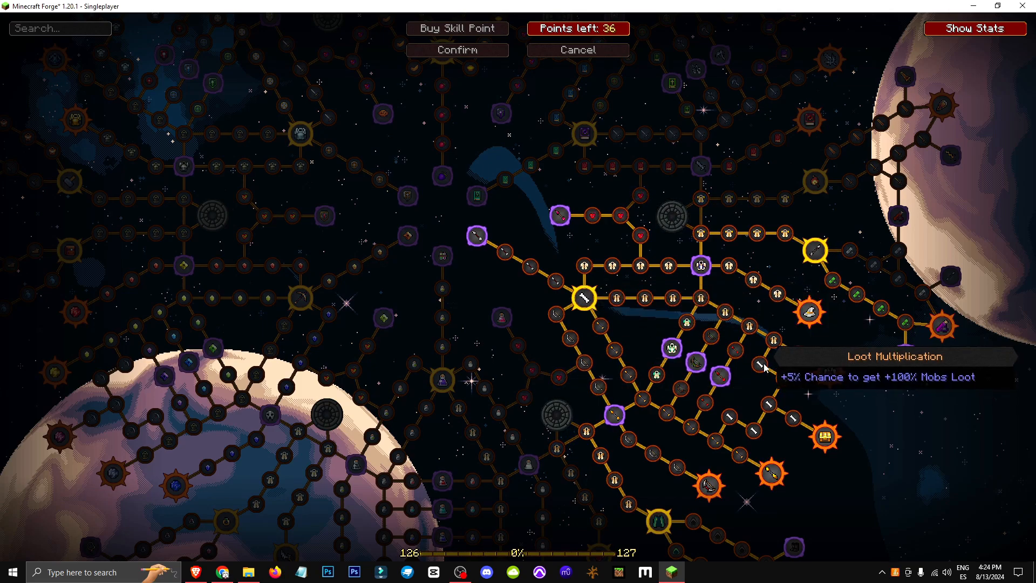
mouse_move(824, 438)
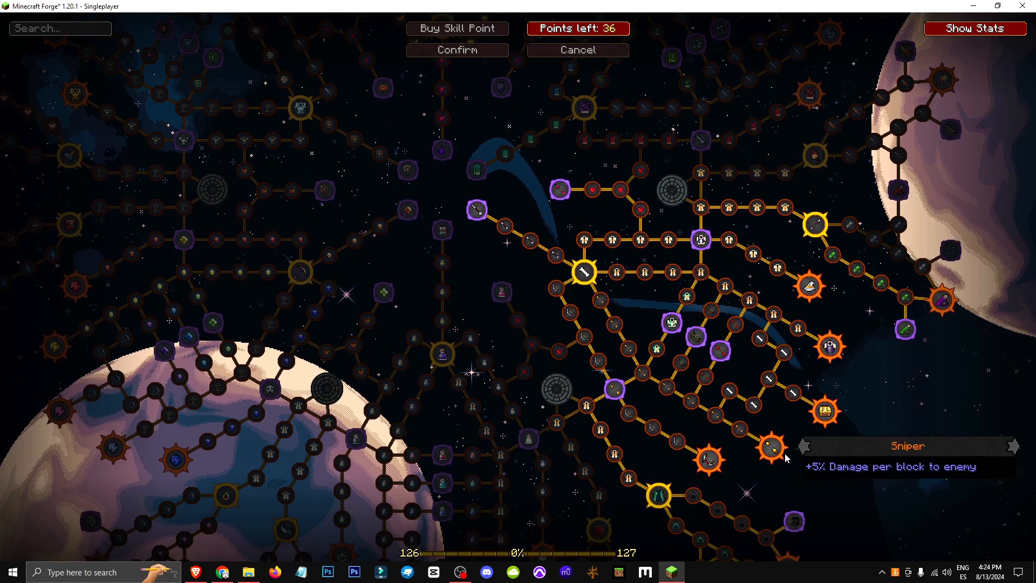
mouse_move(773, 453)
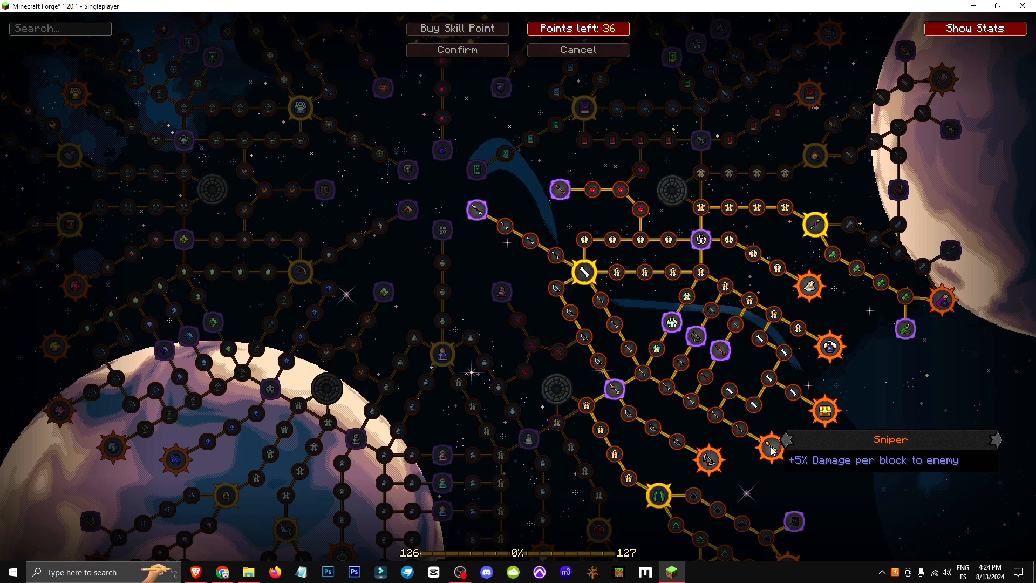
mouse_move(748, 442)
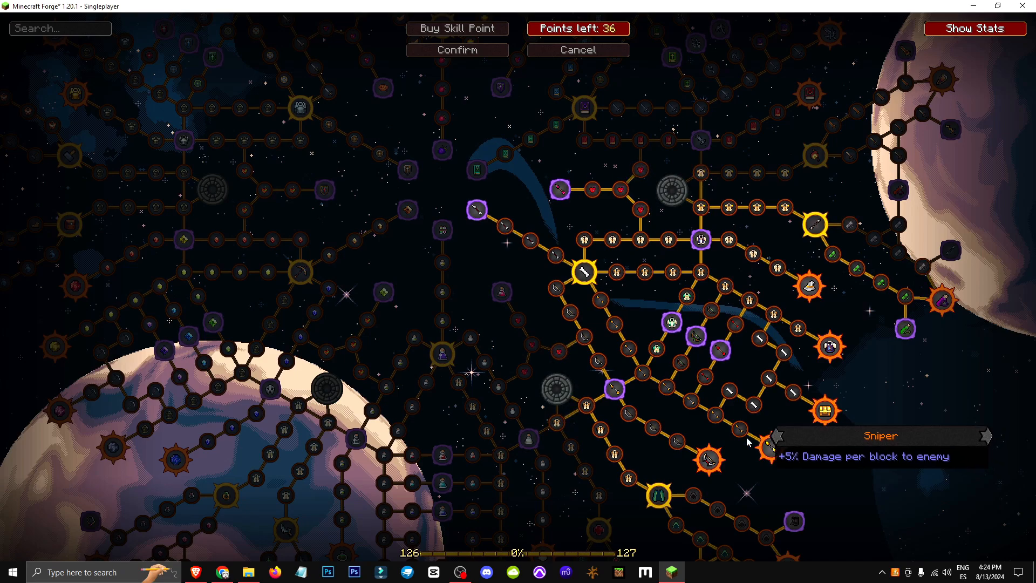
mouse_move(717, 421)
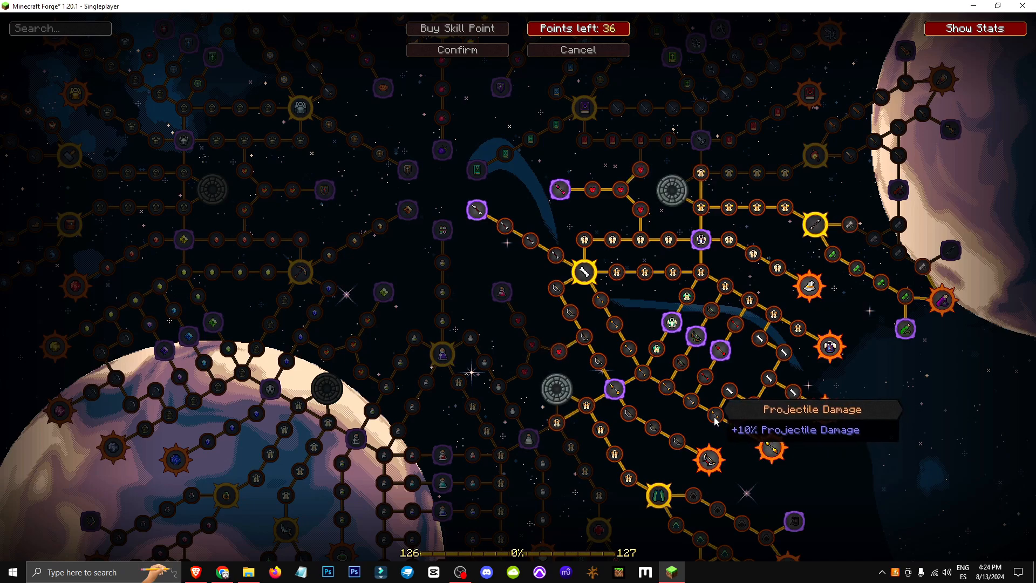
mouse_move(673, 323)
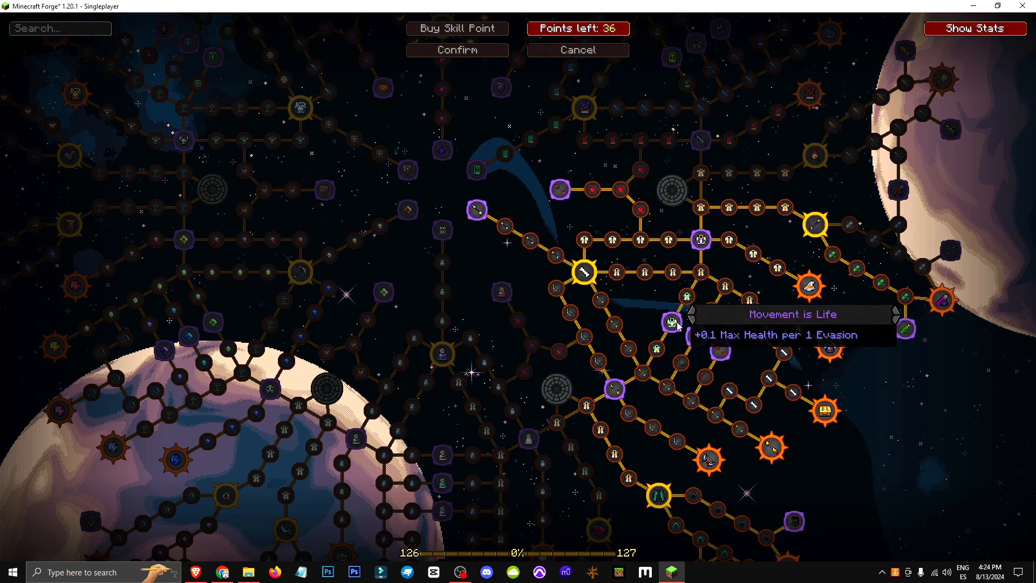
mouse_move(695, 336)
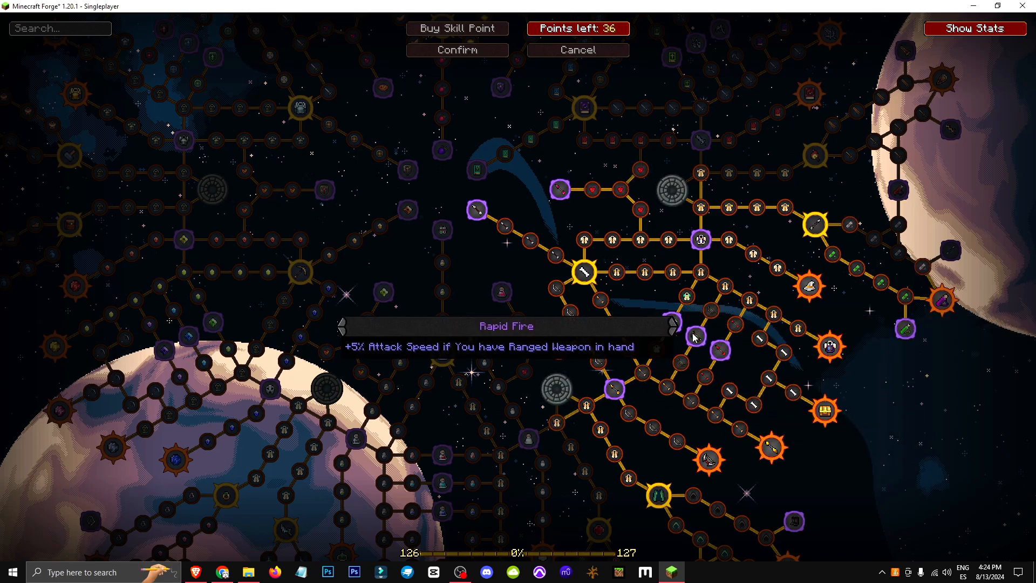
mouse_move(722, 350)
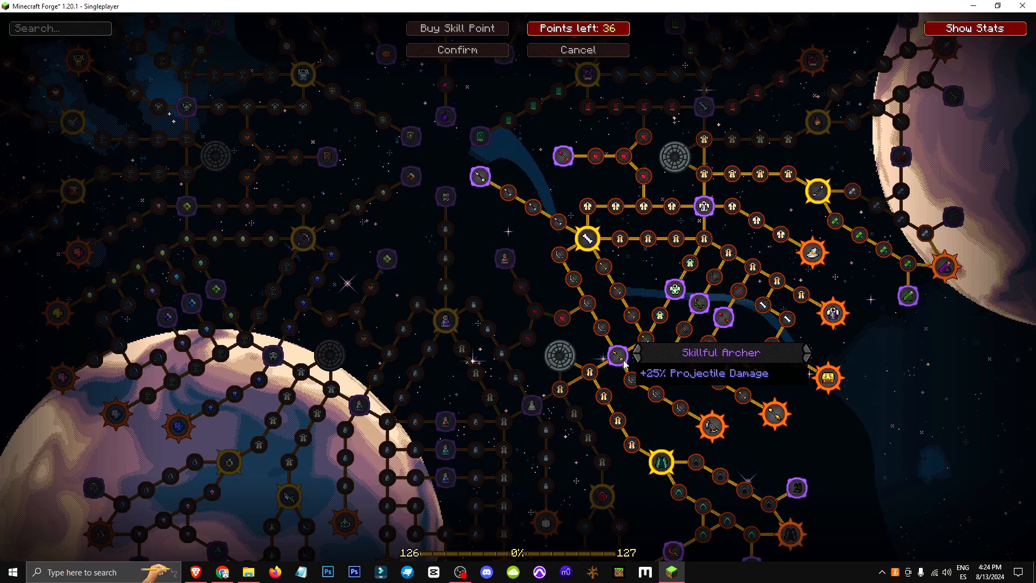
mouse_move(712, 426)
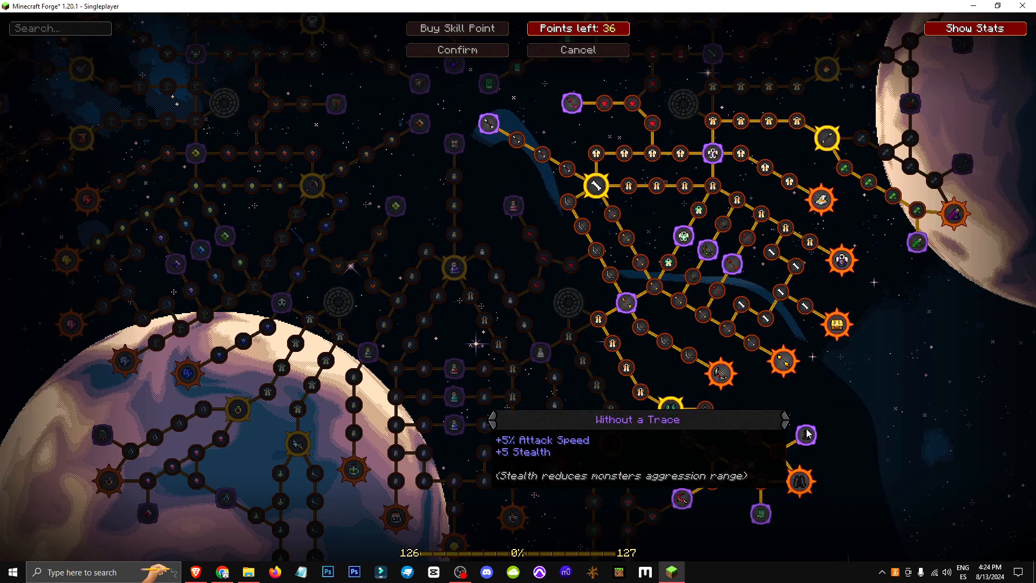
mouse_move(801, 481)
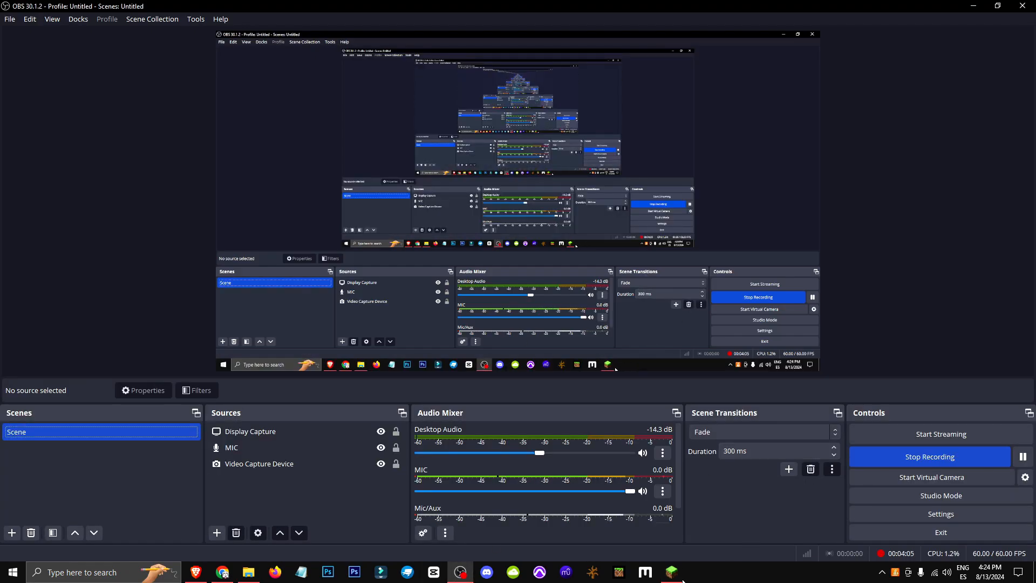
- Read Movement is Life, Rapid Fire, Skillful Archer and Without a Trace, then close
left_click(670, 572)
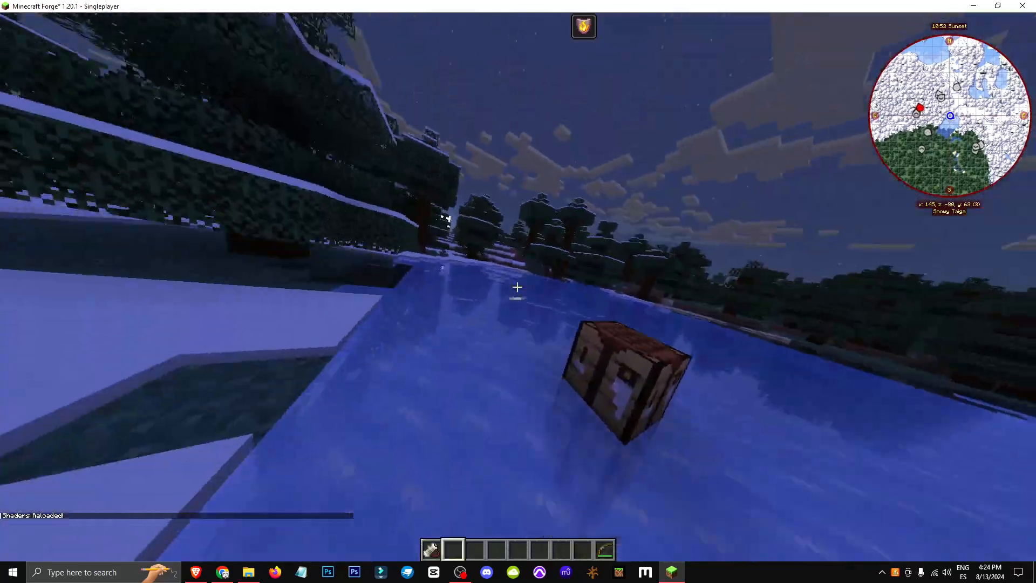